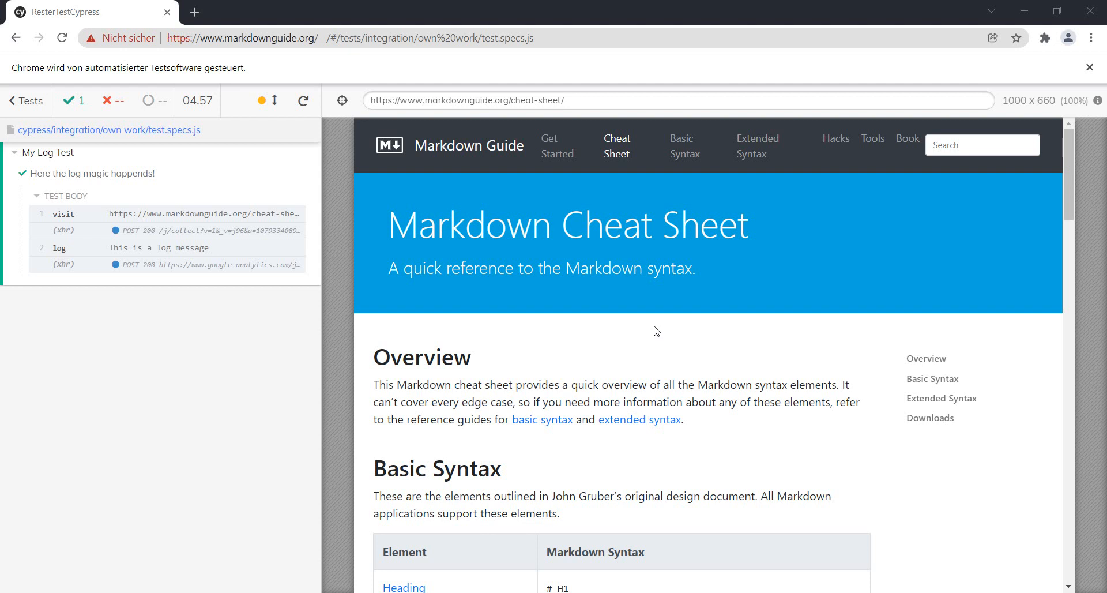
pyautogui.moveTo(602, 293)
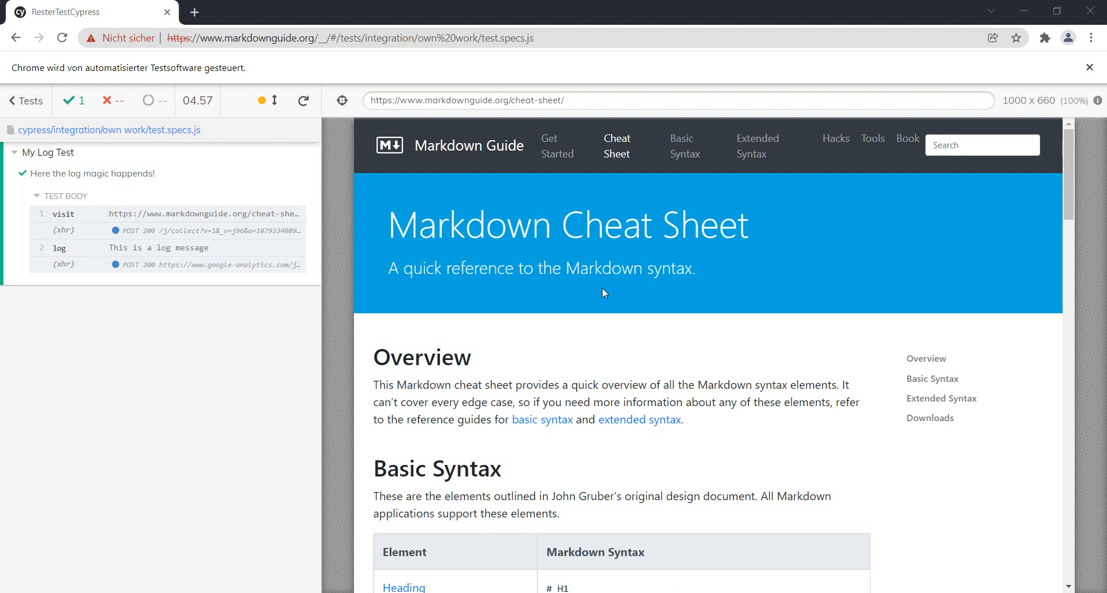
pyautogui.moveTo(449, 105)
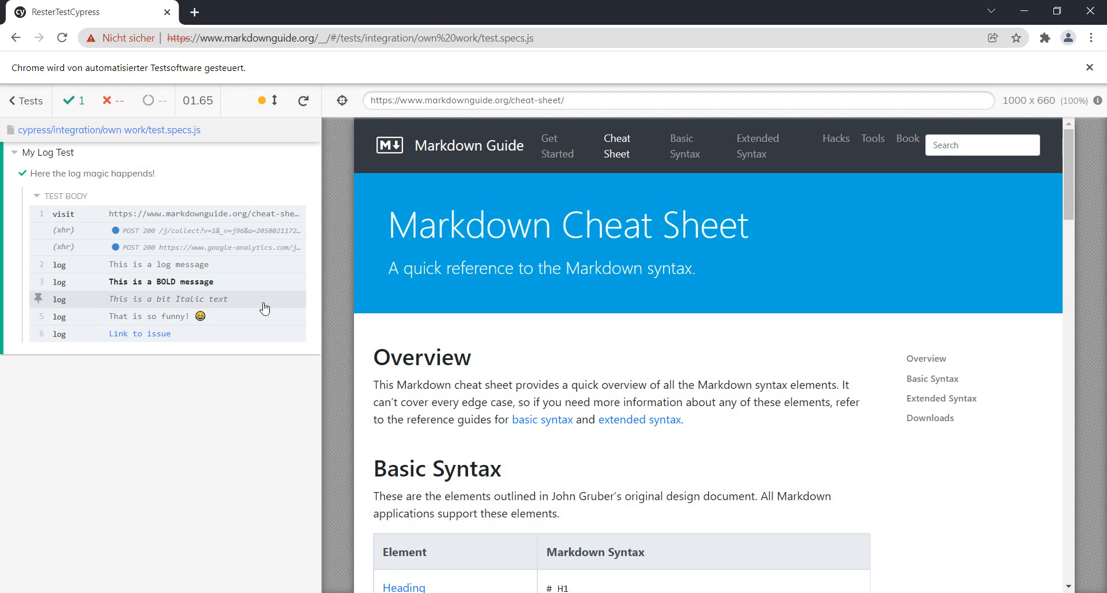
pyautogui.moveTo(164, 272)
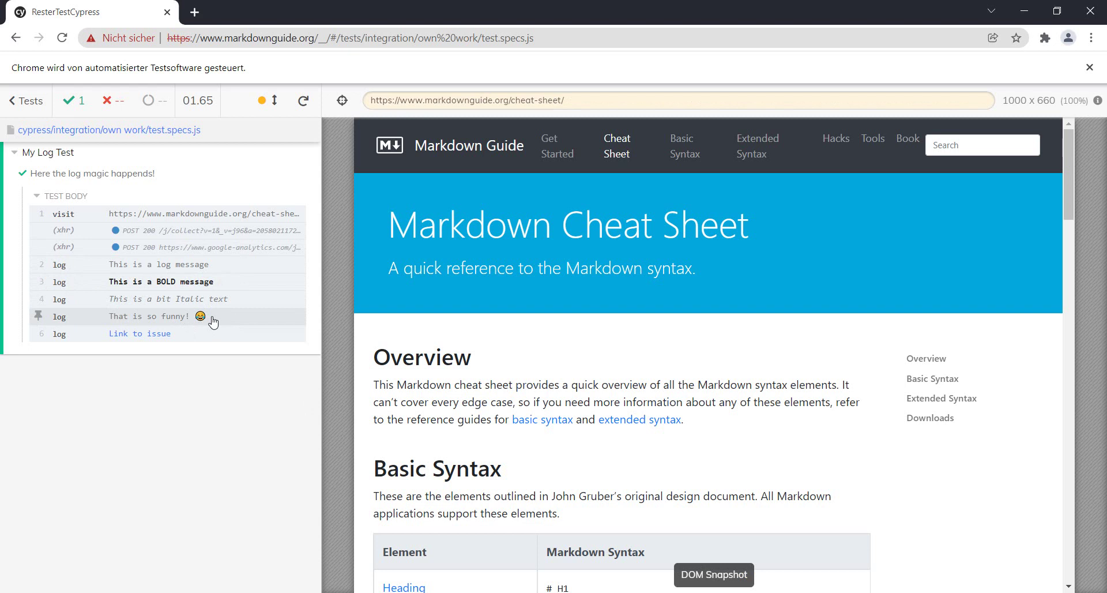
pyautogui.moveTo(127, 333)
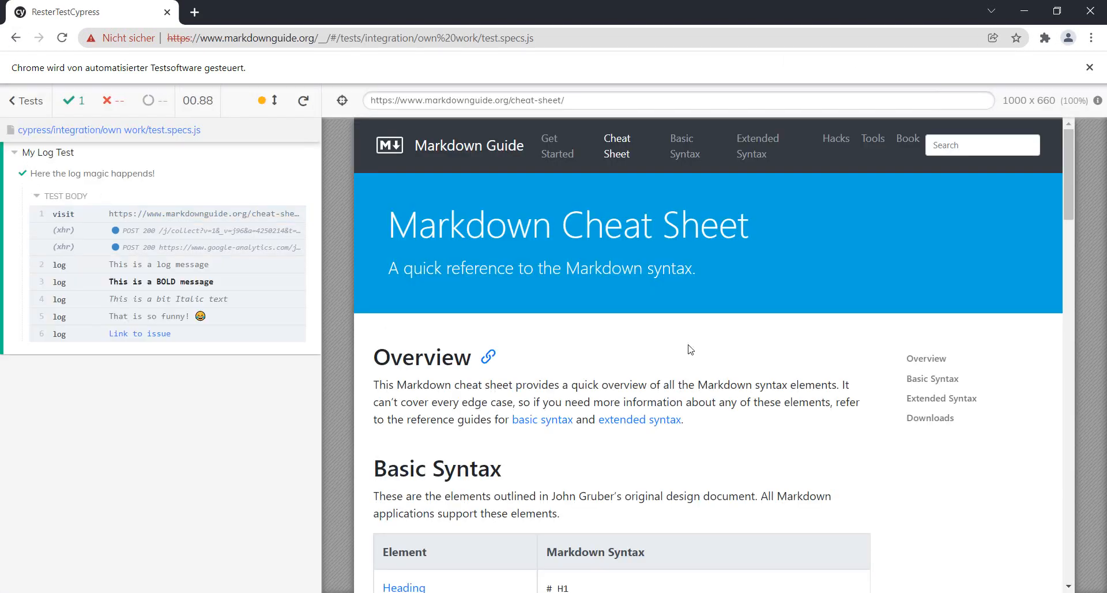
pyautogui.scroll(-3)
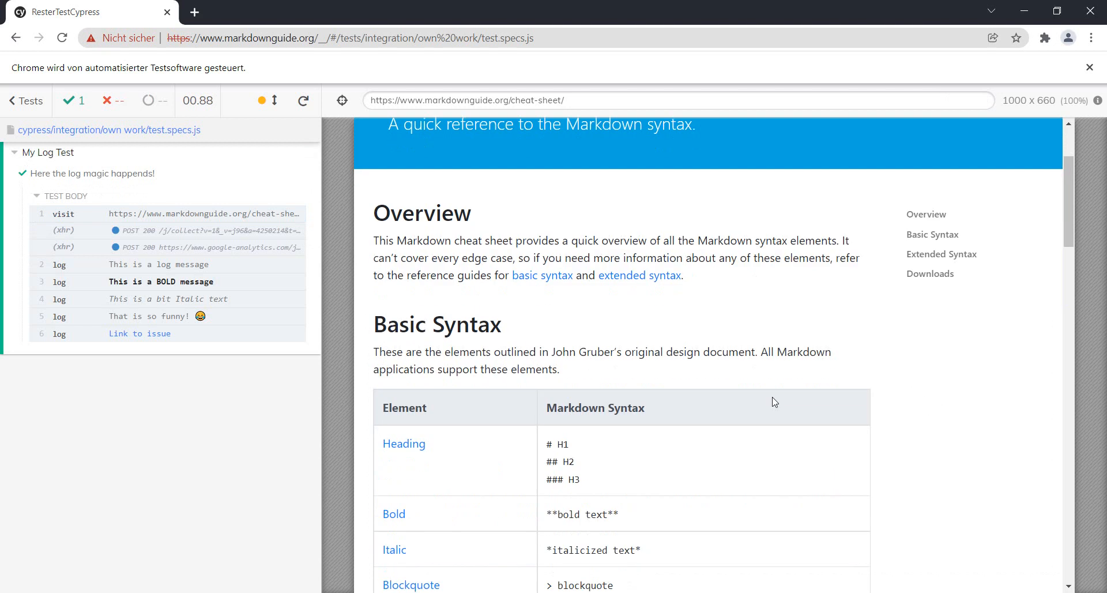
pyautogui.scroll(-3)
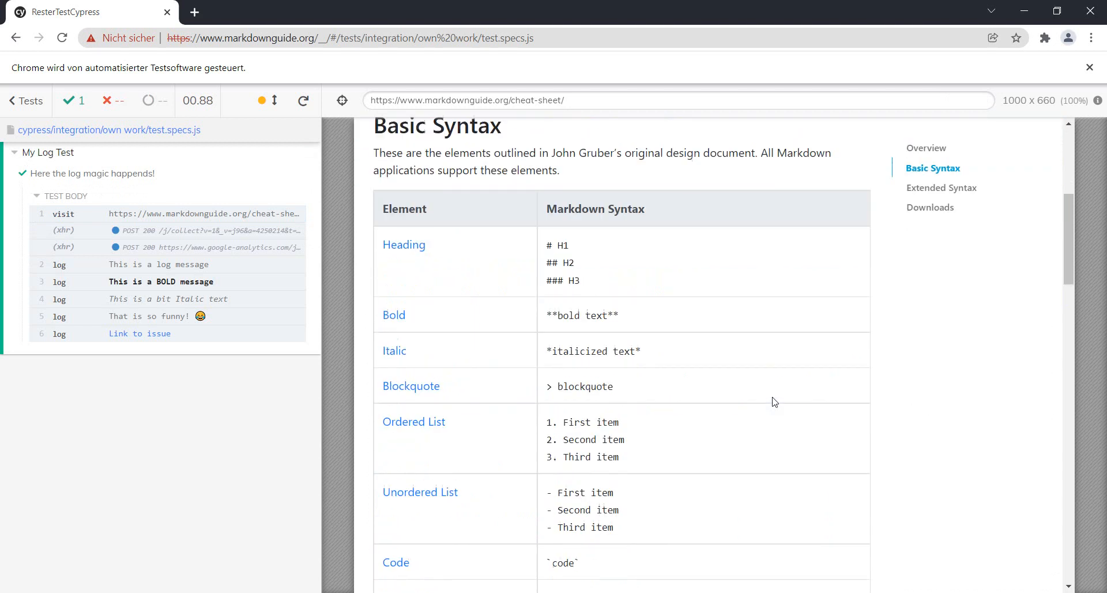
pyautogui.scroll(-3)
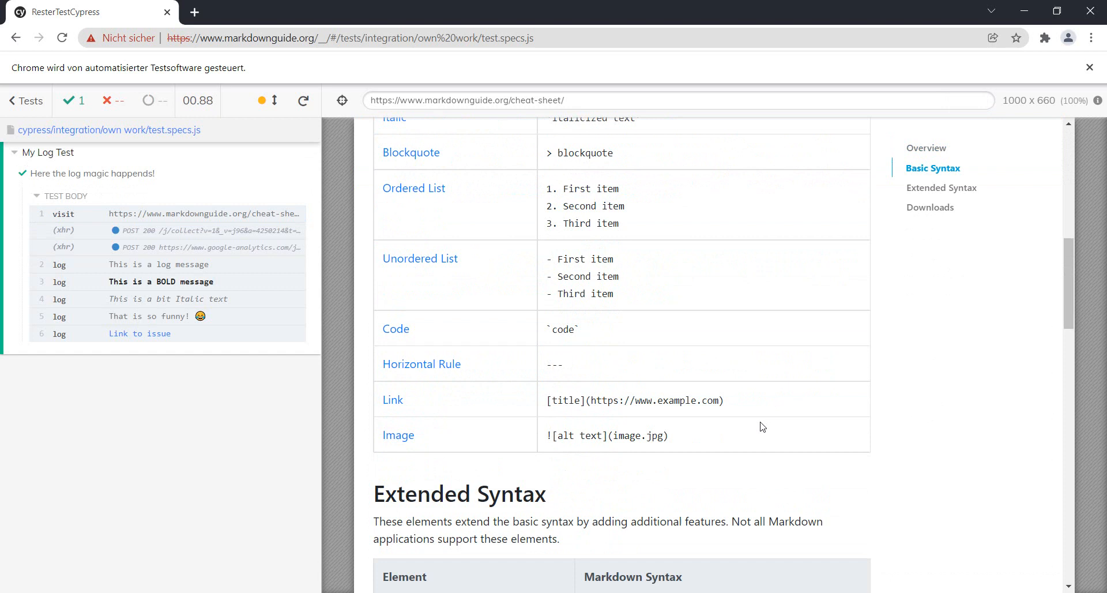
pyautogui.scroll(-3)
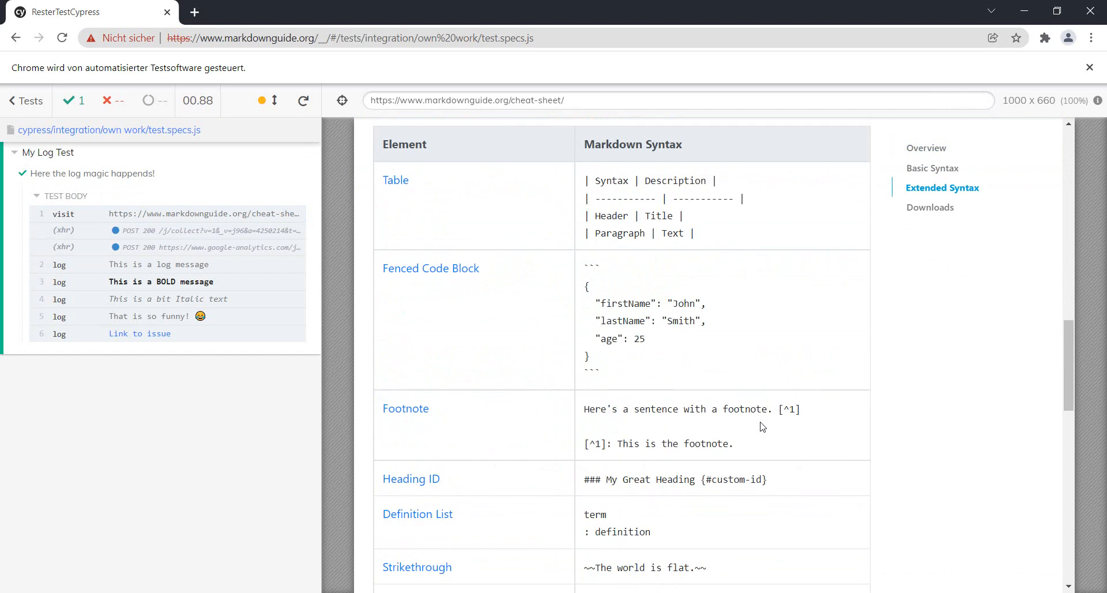
pyautogui.scroll(-3)
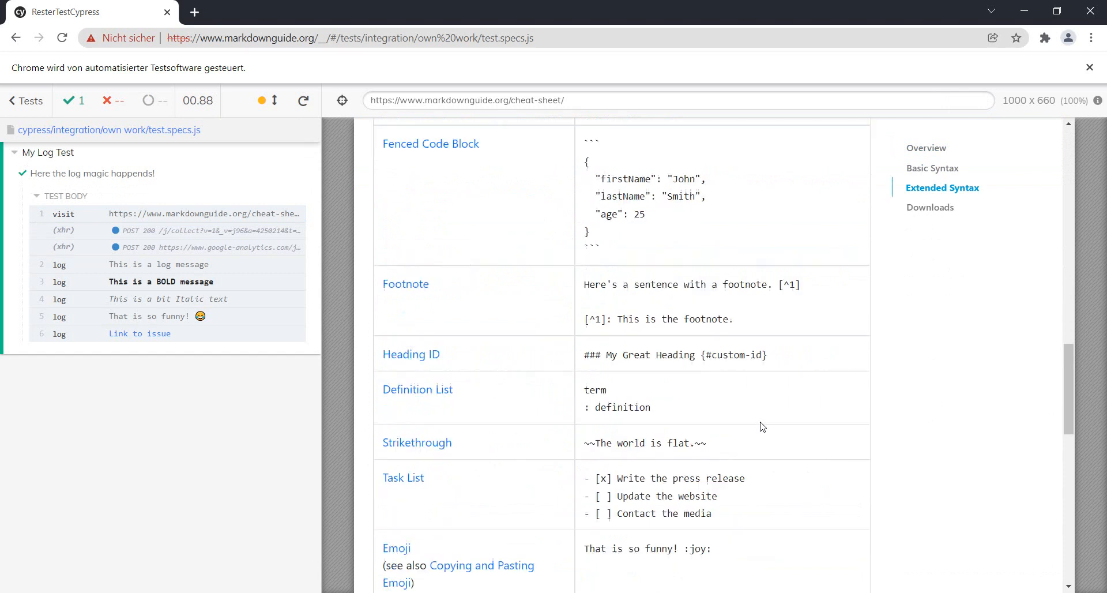
pyautogui.scroll(-3)
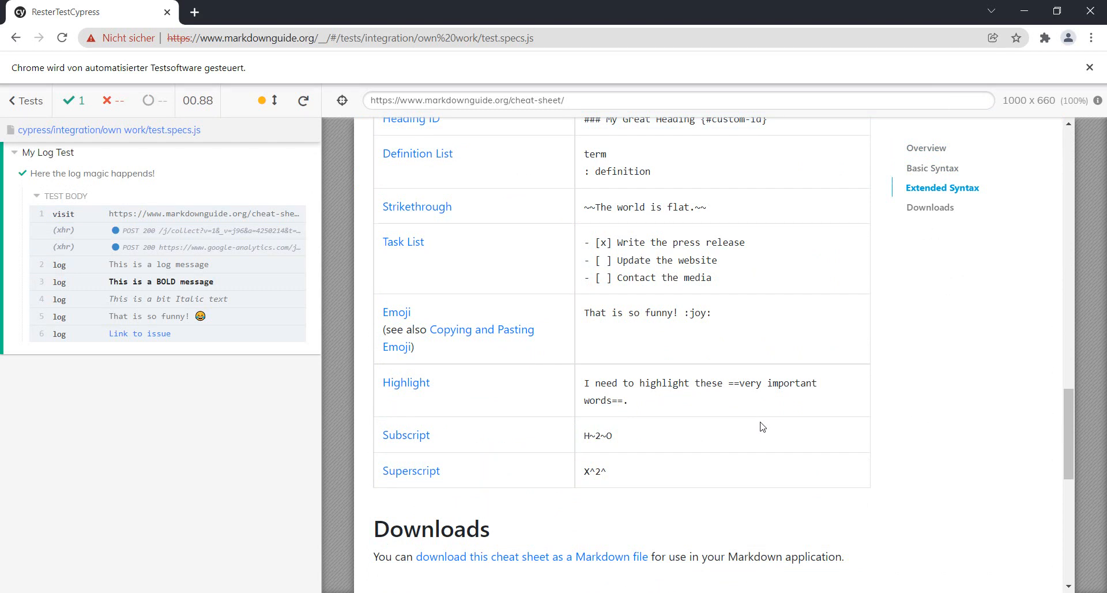
pyautogui.moveTo(676, 482)
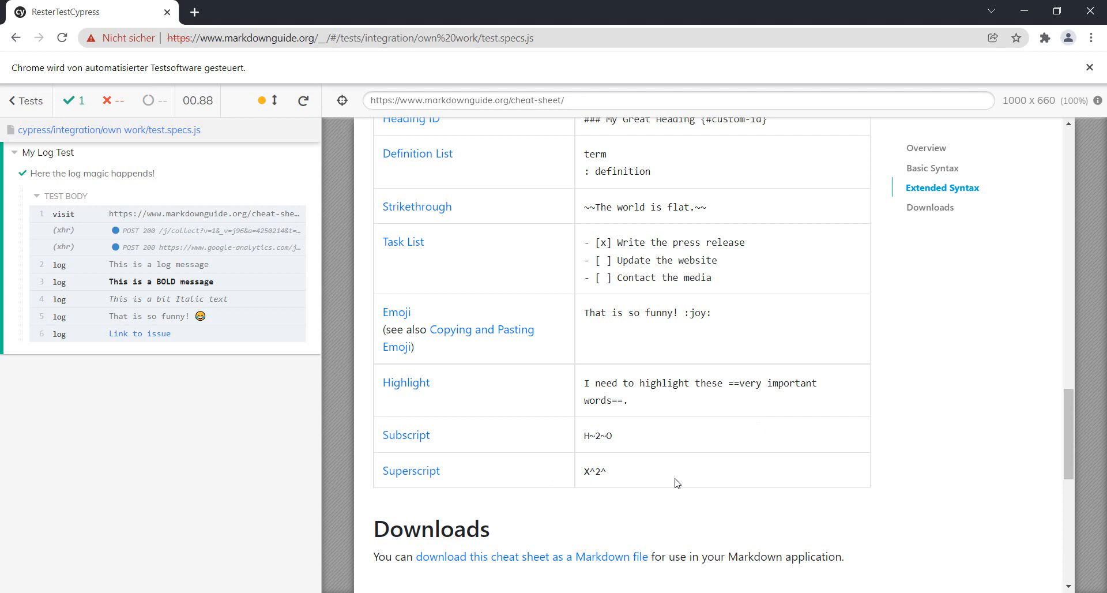